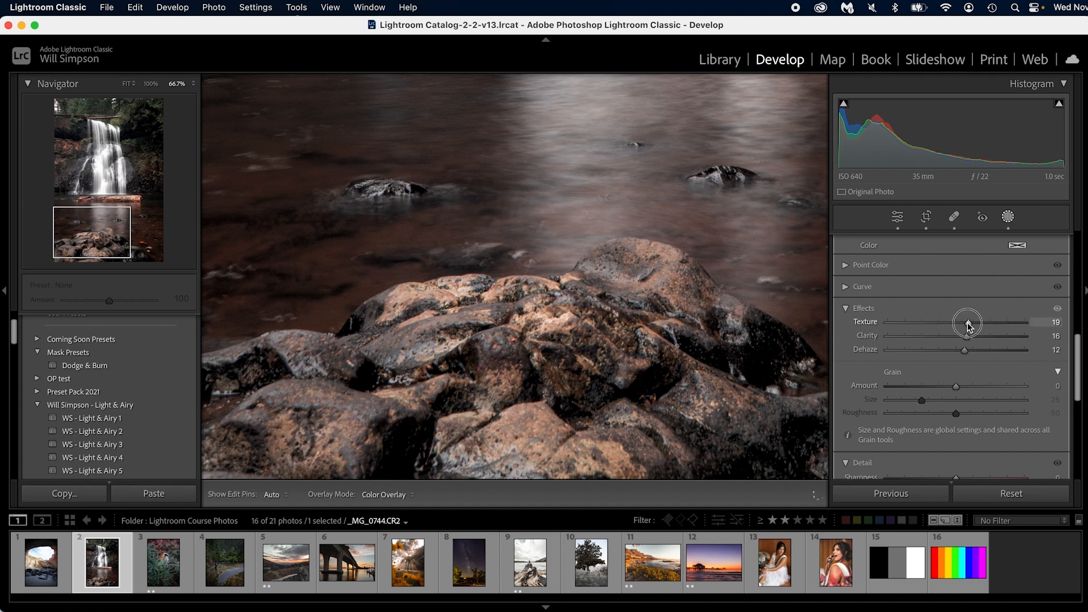
# Step: Show the photo's mask list with the brush, burn and dodge masks
pyautogui.click(1008, 217)
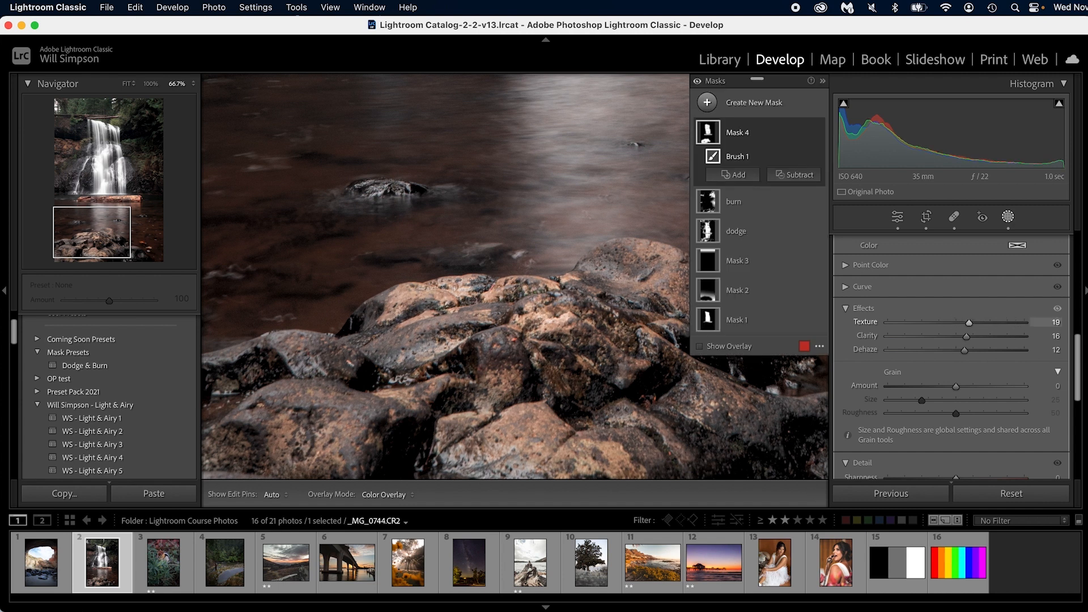